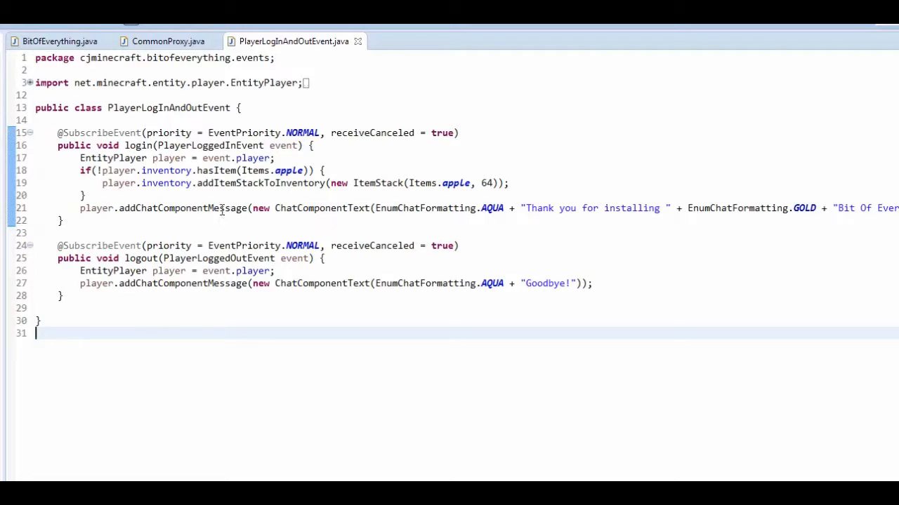
# Review the CommonProxy.java source with the PlayerLogInAndOutEvent handler registered
pyautogui.hscroll(3)
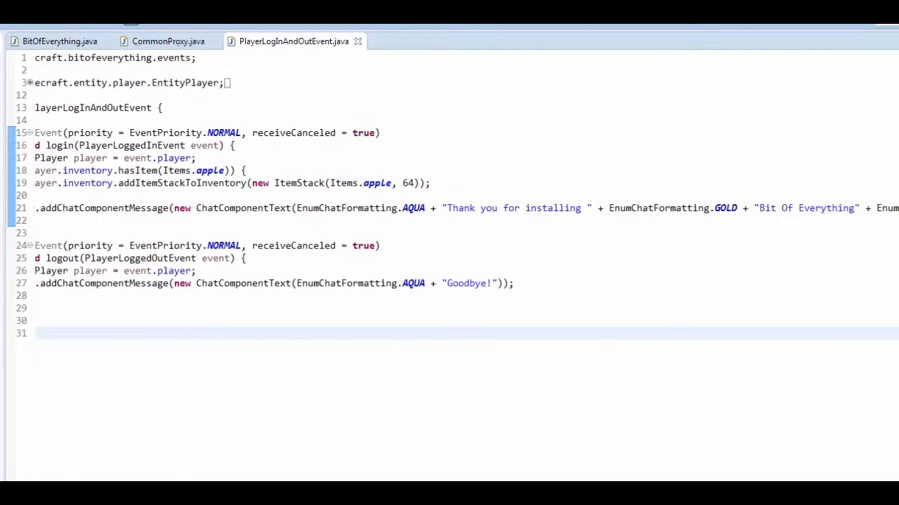
pyautogui.hscroll(3)
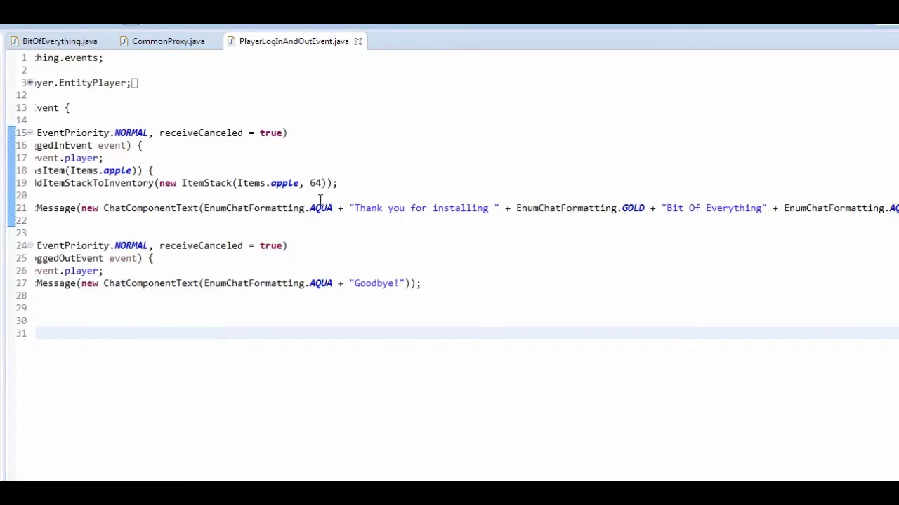
pyautogui.moveTo(733, 448)
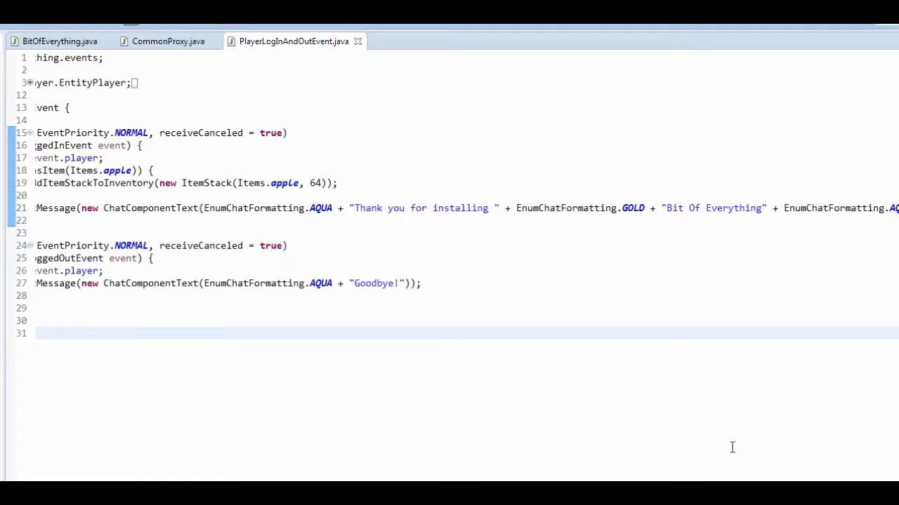
pyautogui.hscroll(-3)
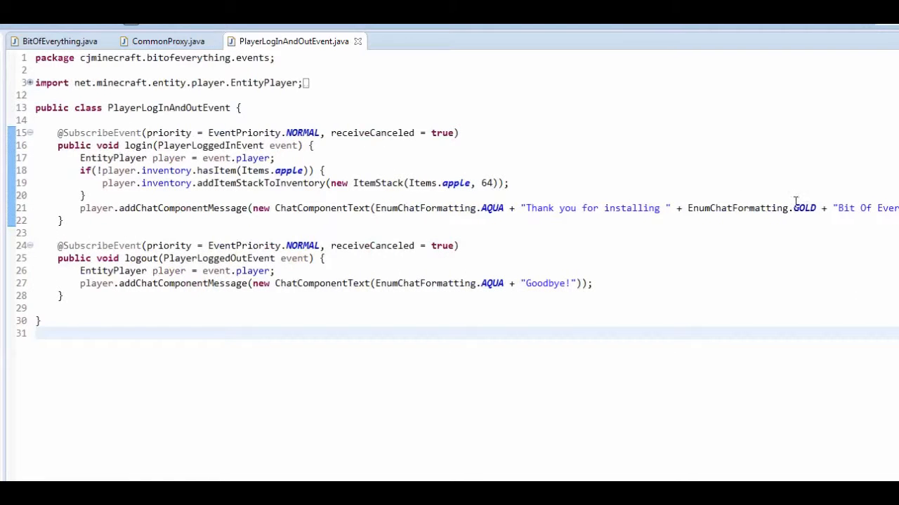
pyautogui.moveTo(101, 183); pyautogui.dragTo(222, 183)
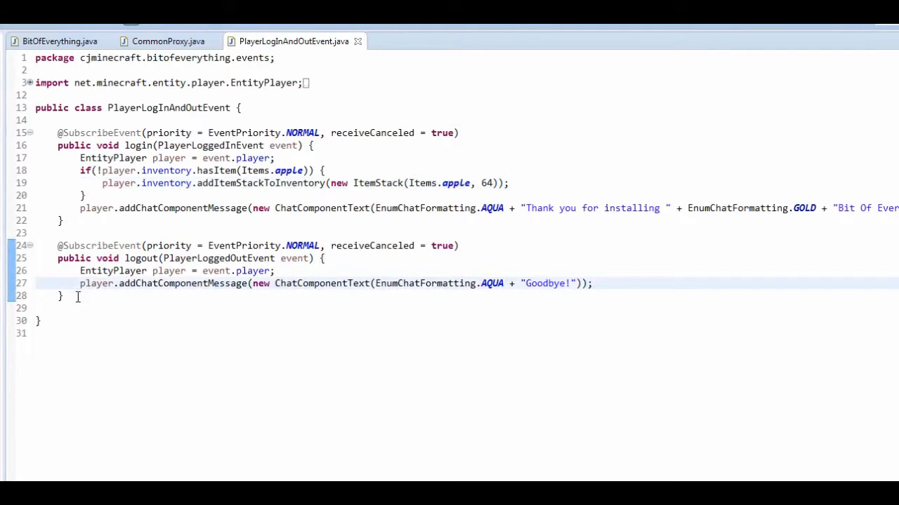
pyautogui.click(593, 283)
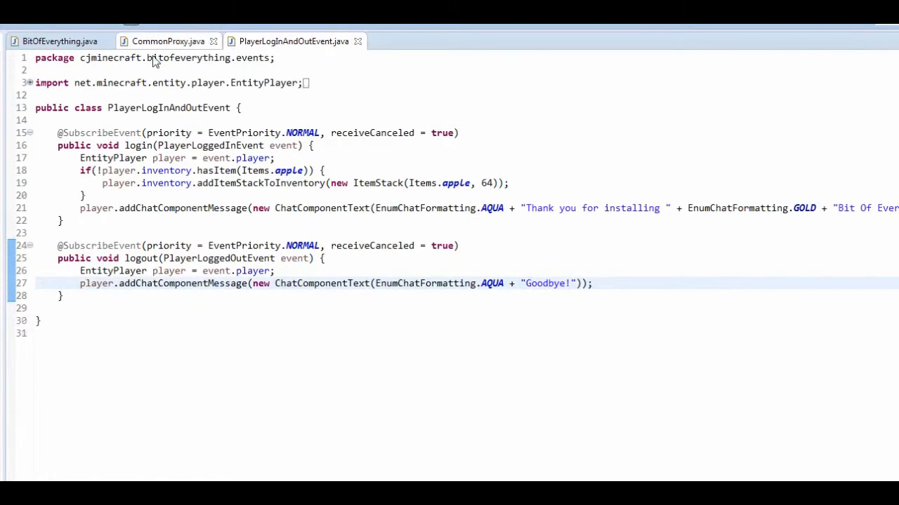
pyautogui.click(169, 41)
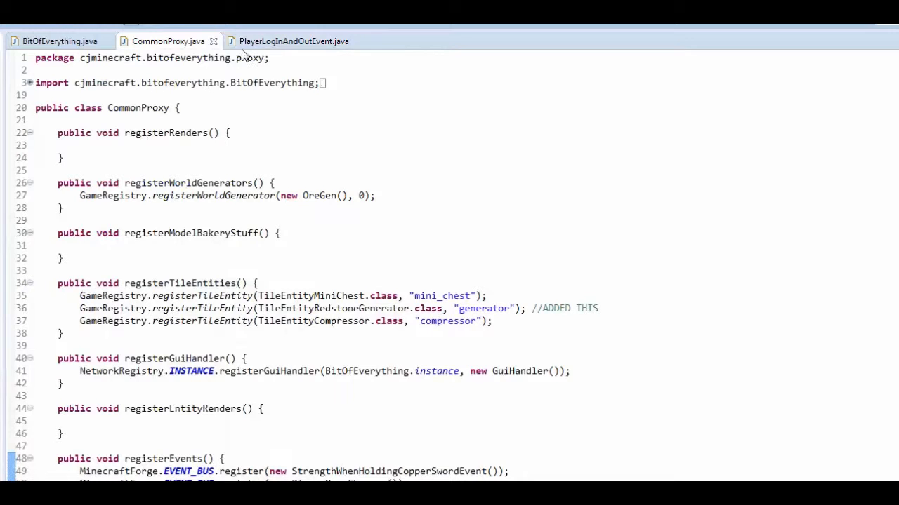
# Launch the Minecraft client with the mod loaded and maximize the game window
pyautogui.click(293, 40)
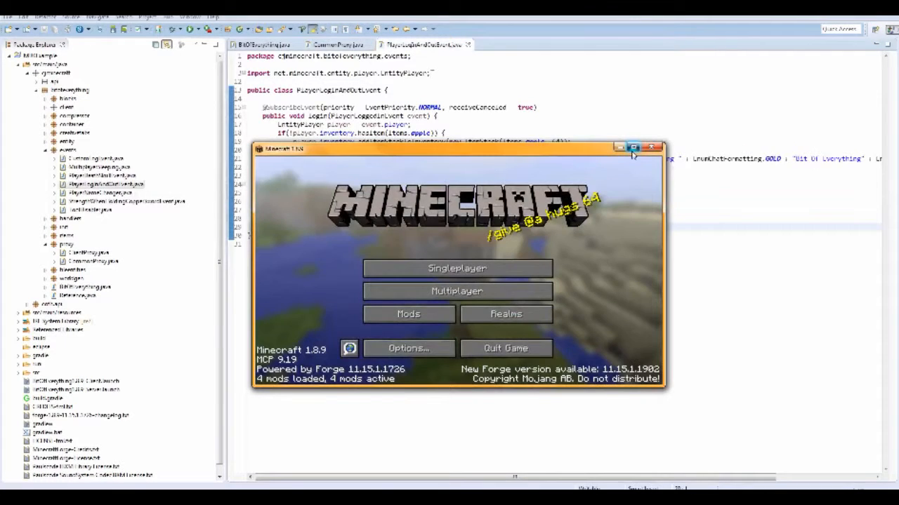
pyautogui.click(633, 149)
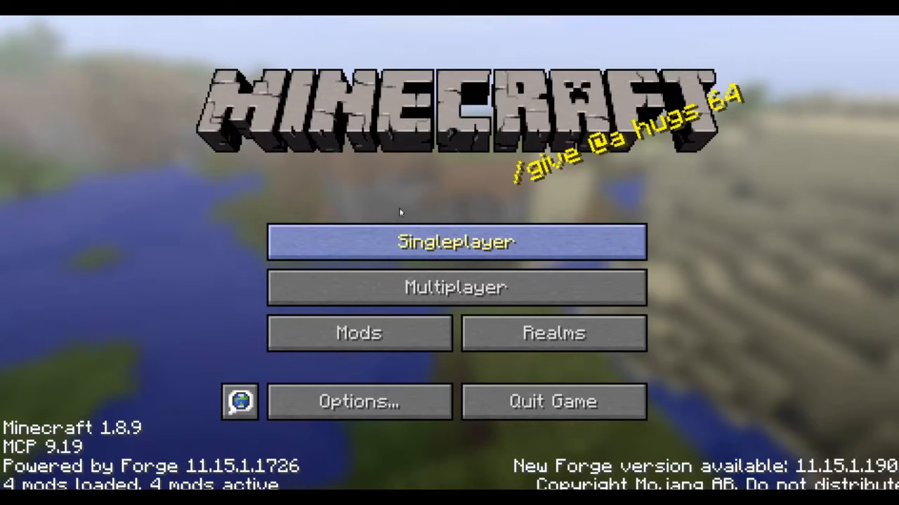